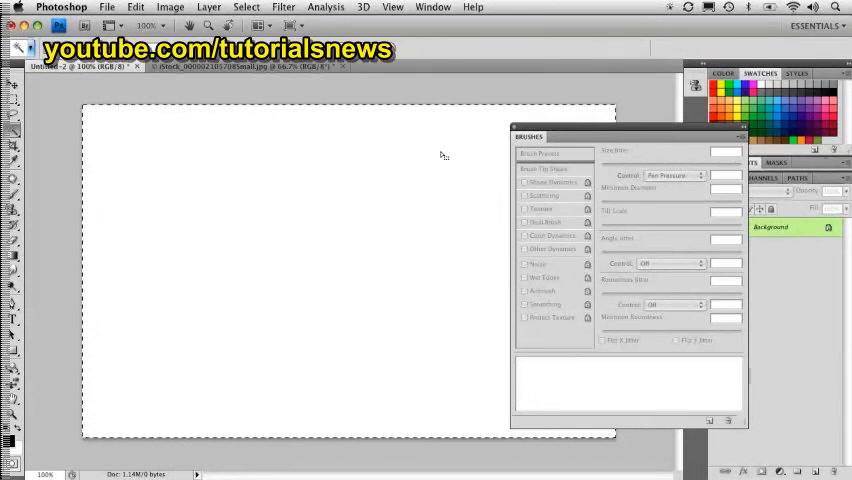
mouse_move(424, 166)
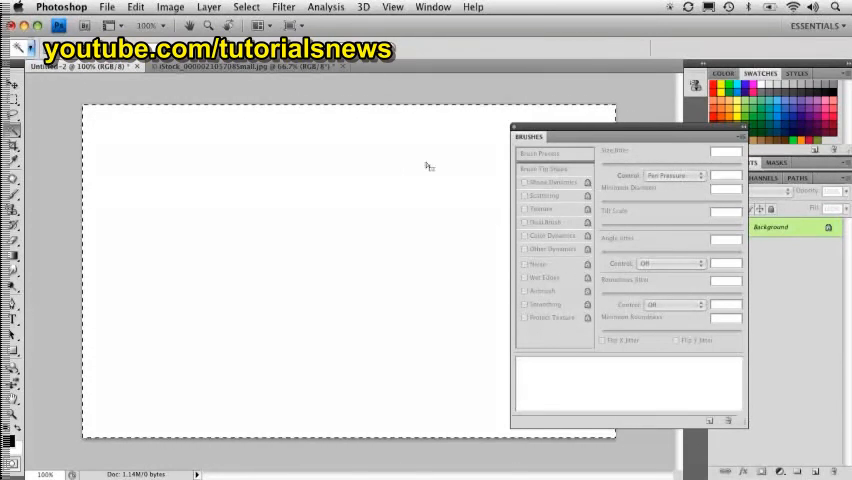
Lasso a freehand selection around the yellow-and-red centre leaf in the leaves photo.
left_click(256, 66)
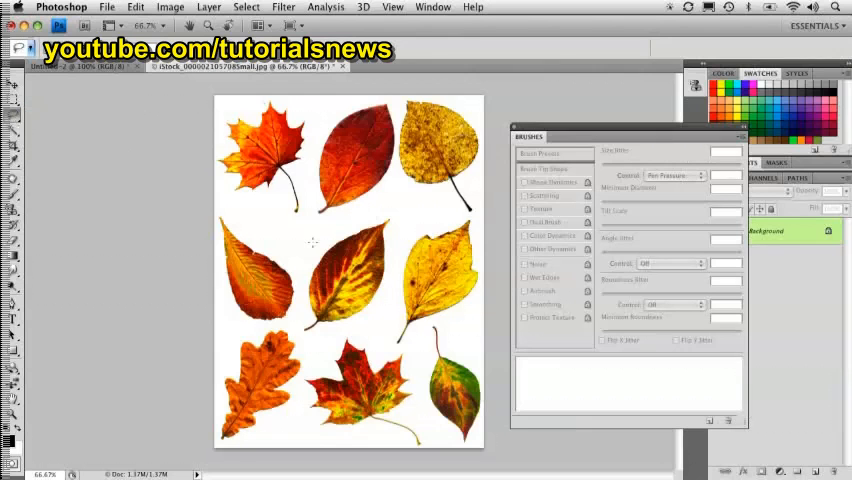
left_click_drag(312, 240, 318, 340)
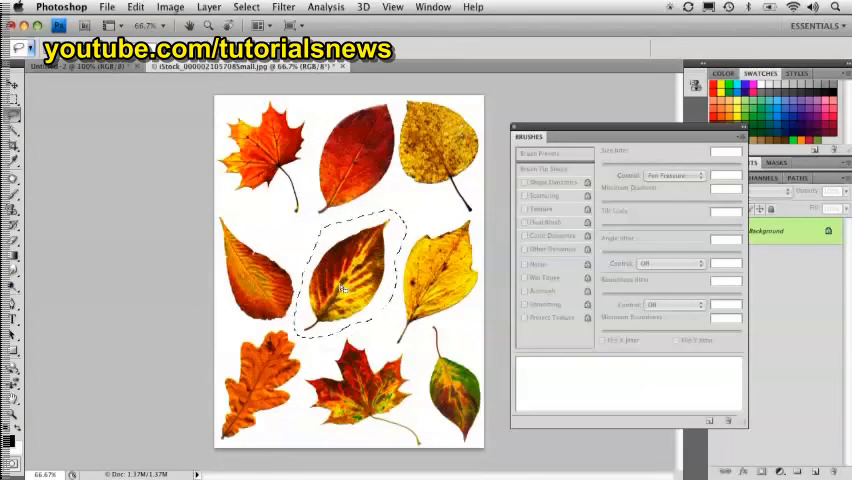
Define the selected leaf as brush preset 'Sampled Brush 1' via Edit > Define Brush Preset, then deselect.
left_click(130, 6)
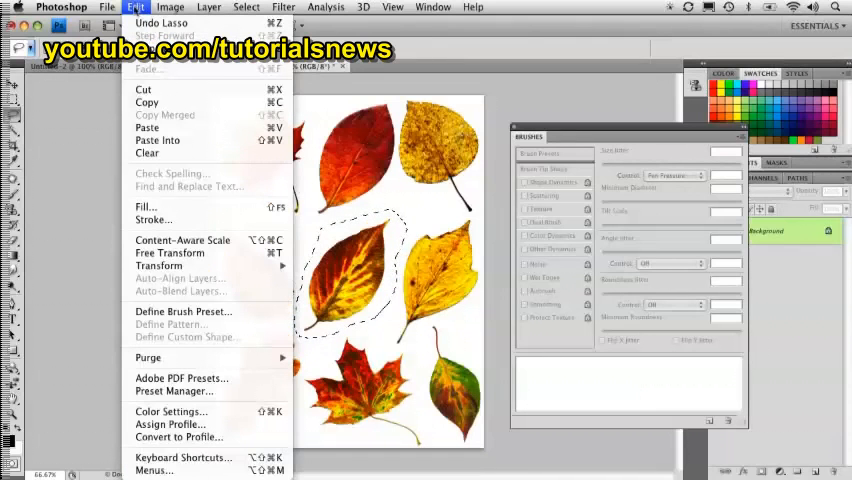
mouse_move(182, 312)
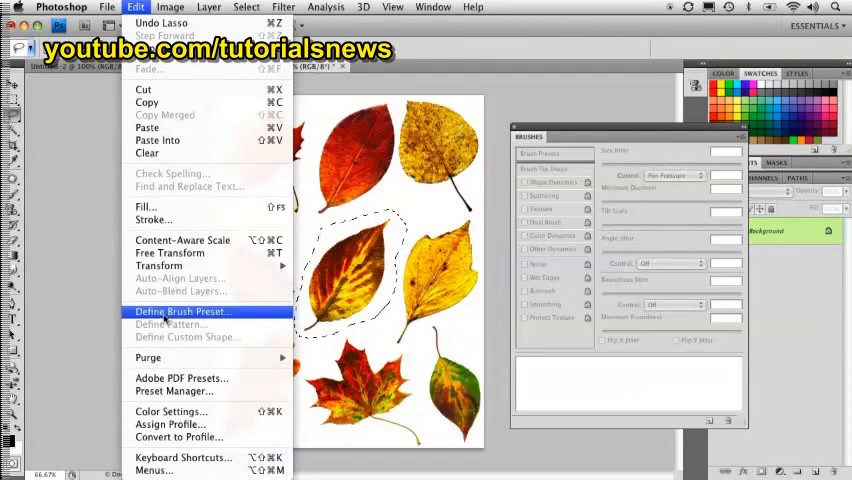
left_click(182, 312)
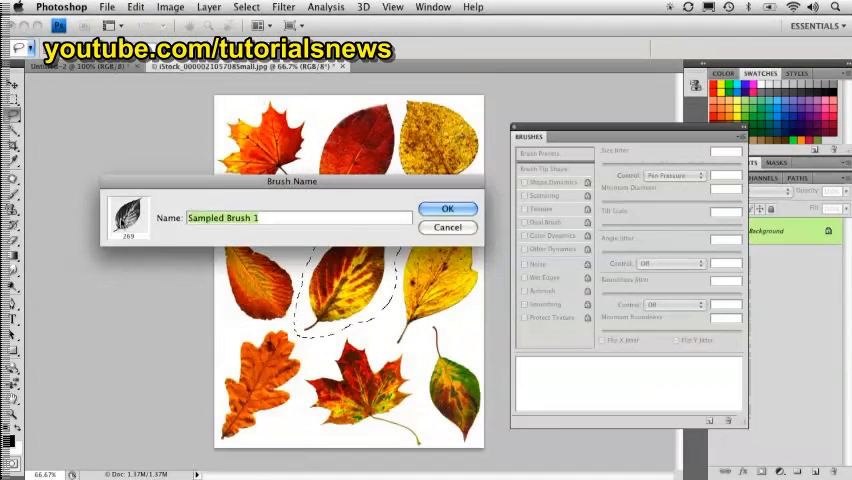
left_click(300, 218)
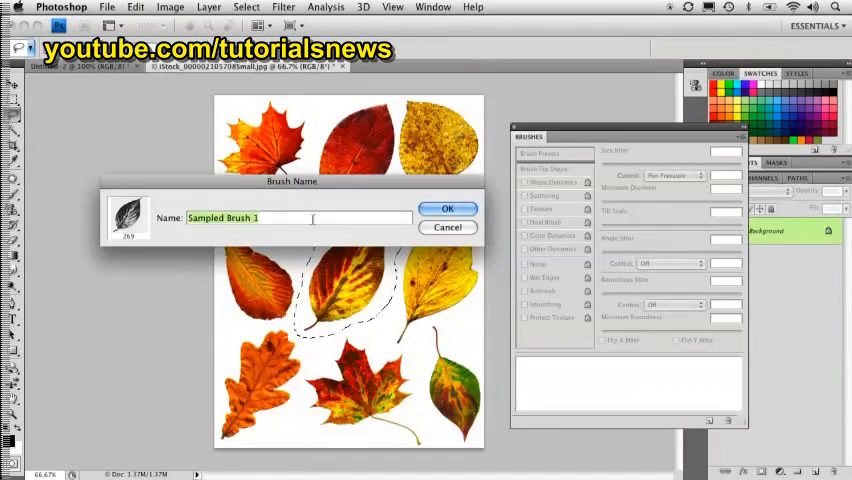
left_click(448, 208)
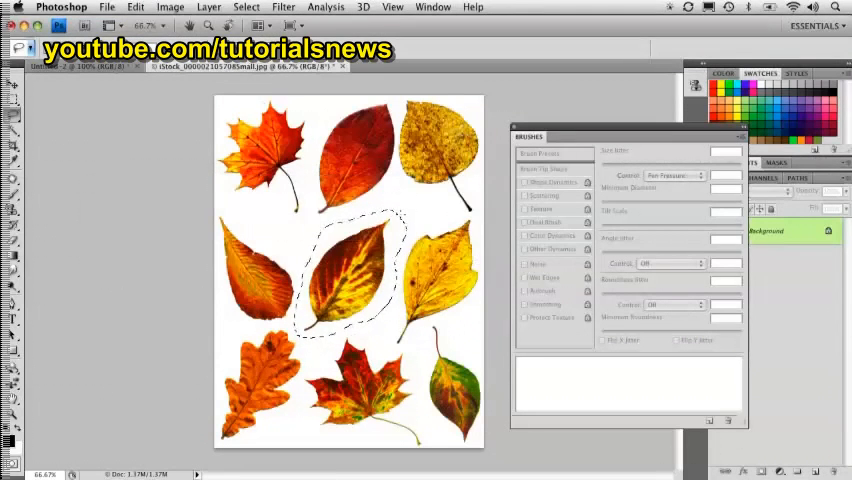
key("cmd+d")
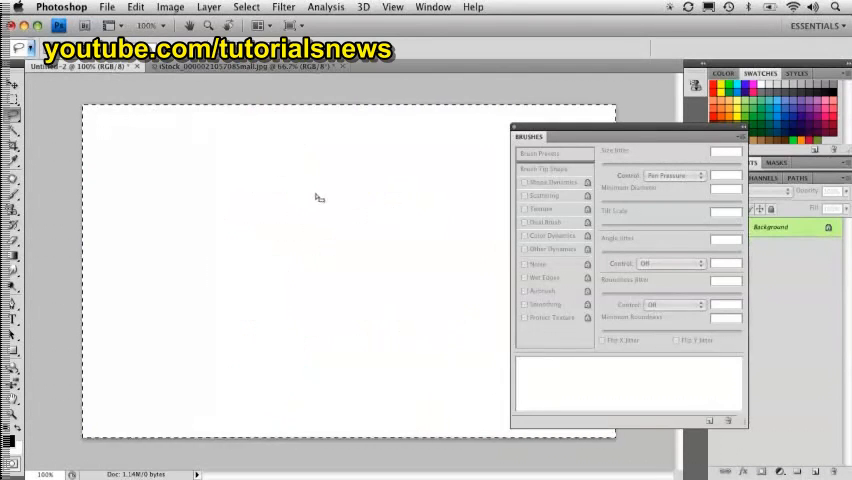
mouse_move(56, 176)
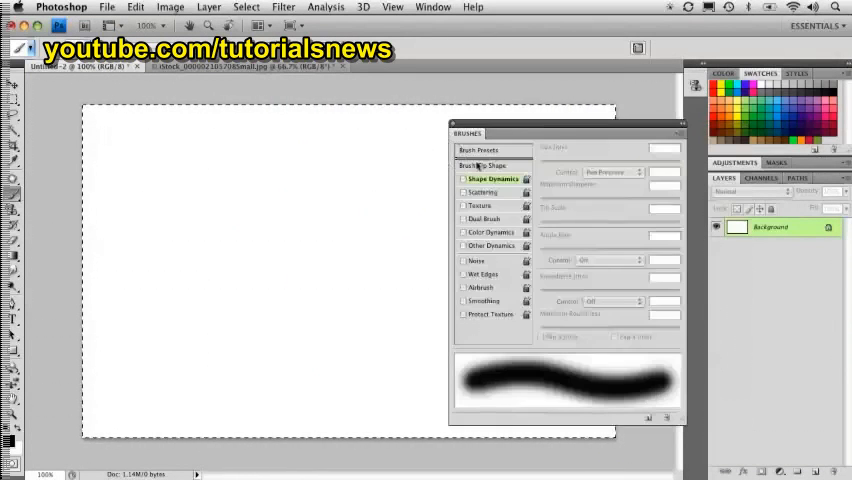
Choose the new leaf tip in Brush Tip Shape and enable Shape Dynamics for size and angle variation.
left_click(488, 164)
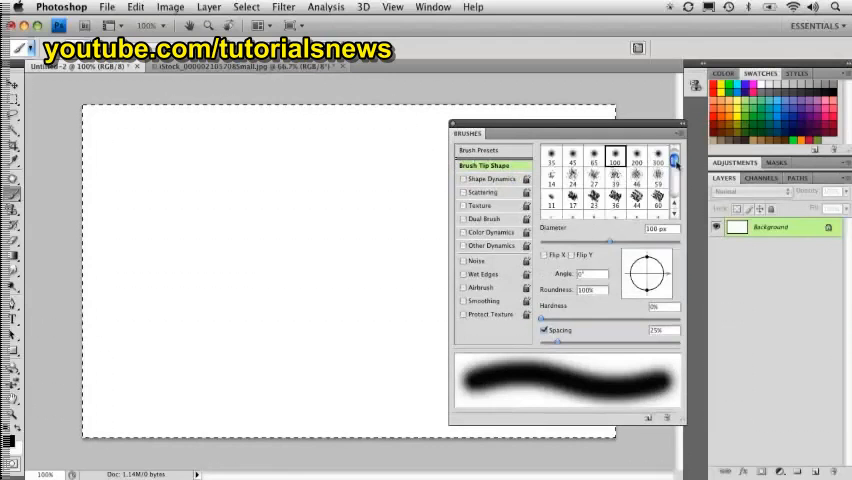
scroll("down", 3)
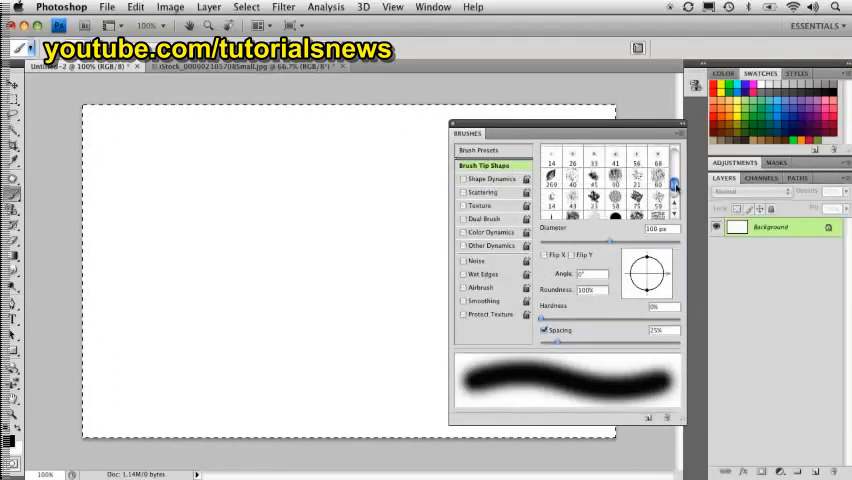
left_click(550, 176)
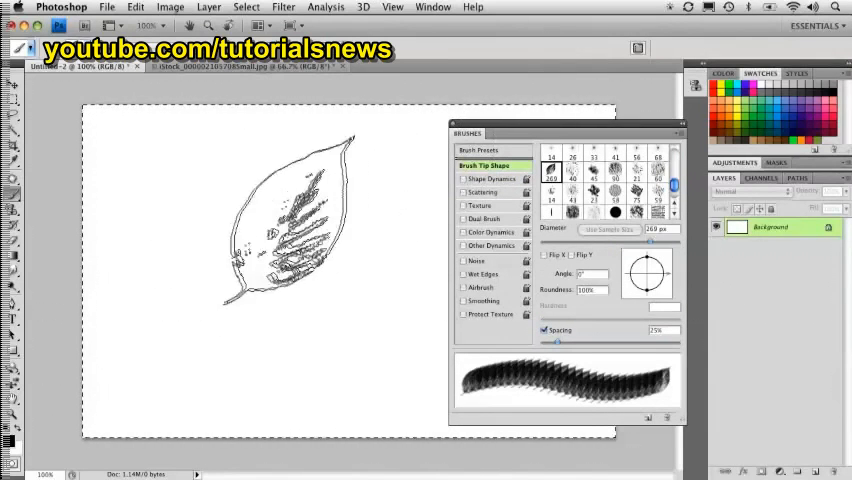
left_click(488, 178)
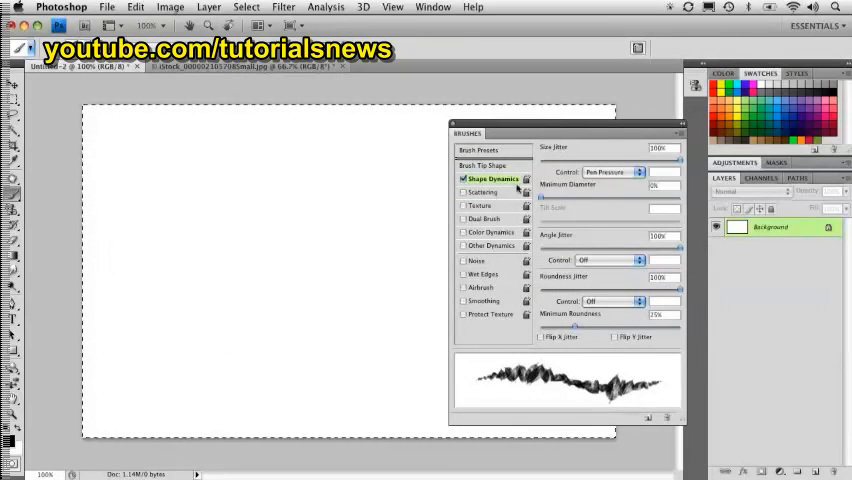
Enable Scattering, raise the Scatter amount to spread the leaves, and start painting on the canvas.
left_click(484, 192)
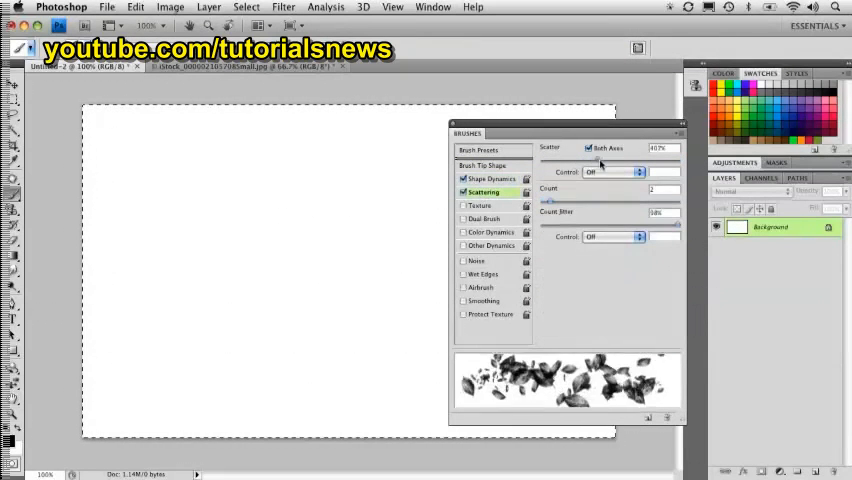
left_click_drag(600, 160, 630, 160)
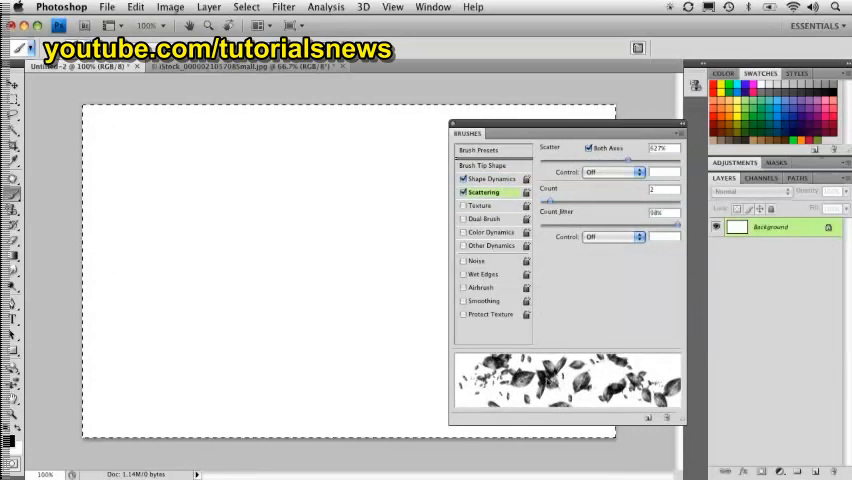
left_click(484, 164)
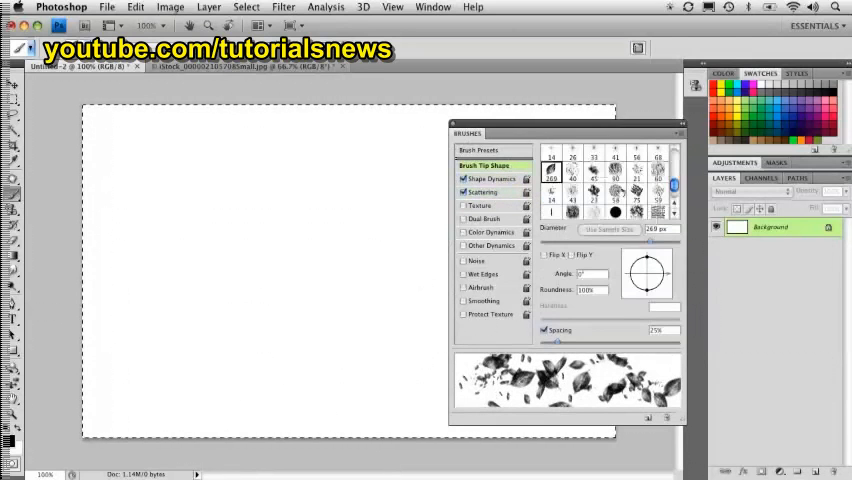
left_click(340, 270)
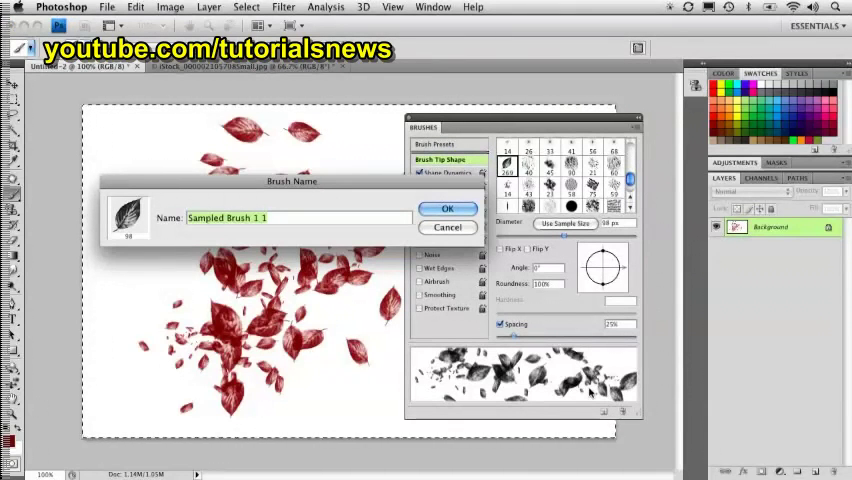
Save the adjusted scattering leaf brush as the new preset 'Sampled Brush 1 1'.
left_click(448, 208)
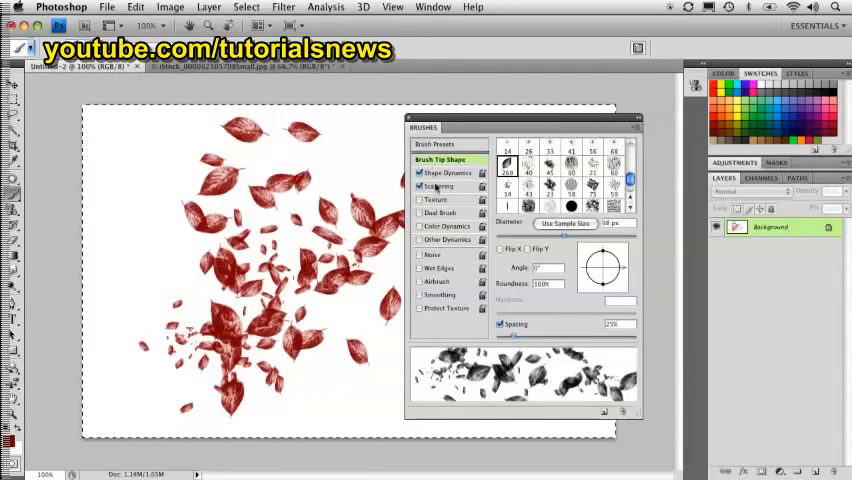
Save the red leaf brush as tool preset 'Brush Tool Sampled Brush 1 1' with Include Color ticked.
left_click(446, 172)
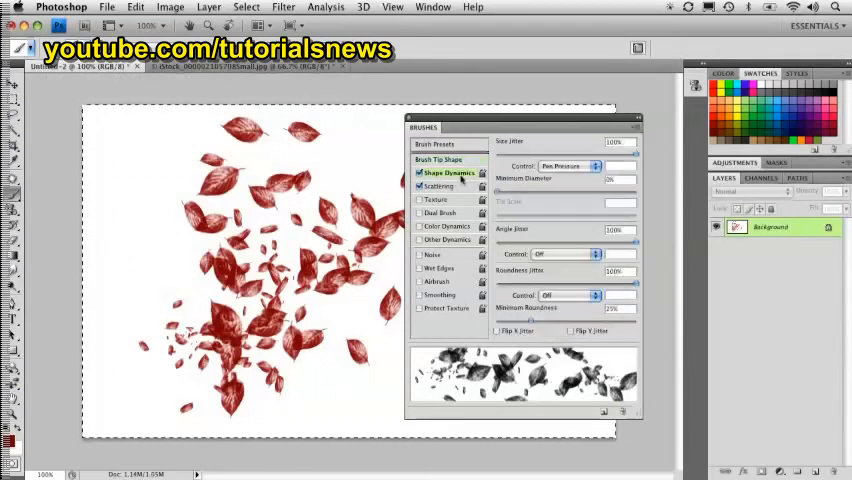
left_click(32, 52)
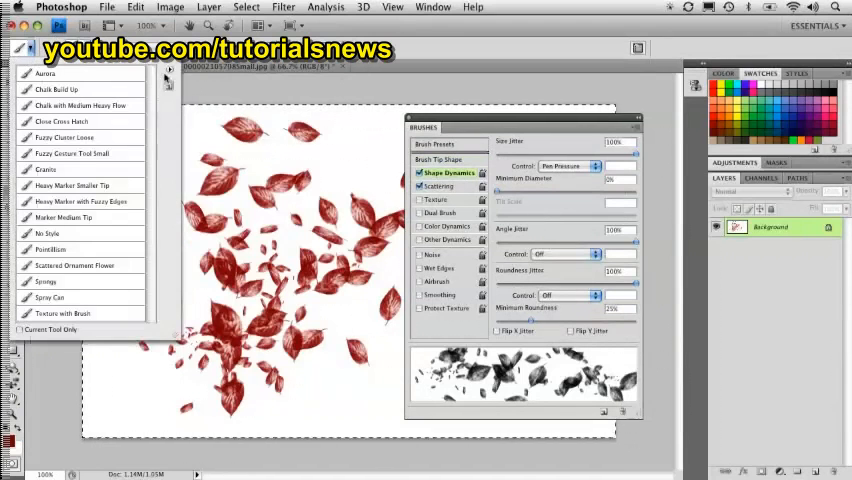
left_click(168, 74)
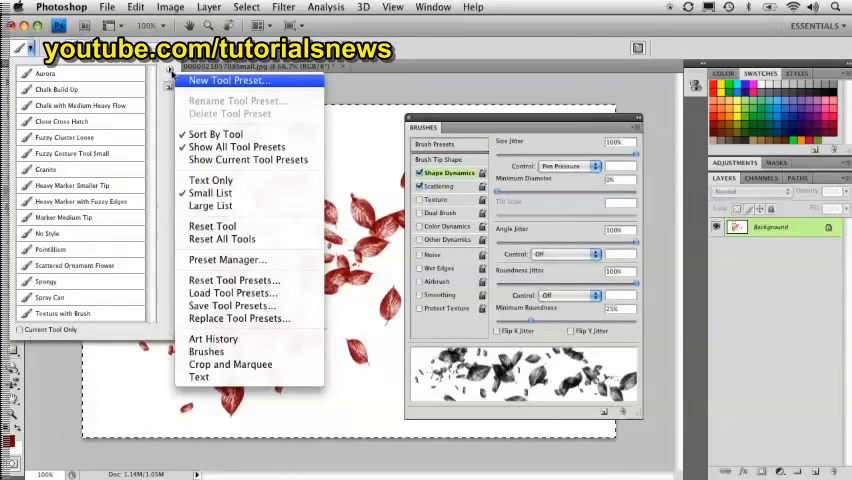
left_click(222, 80)
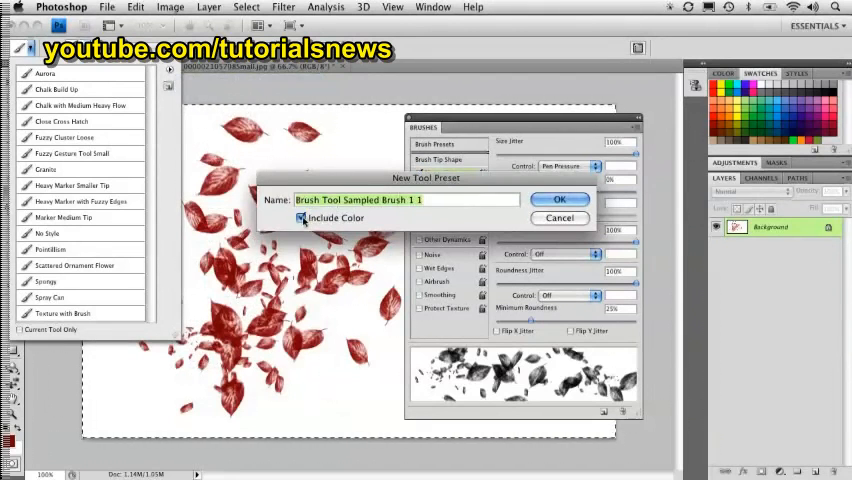
left_click(300, 218)
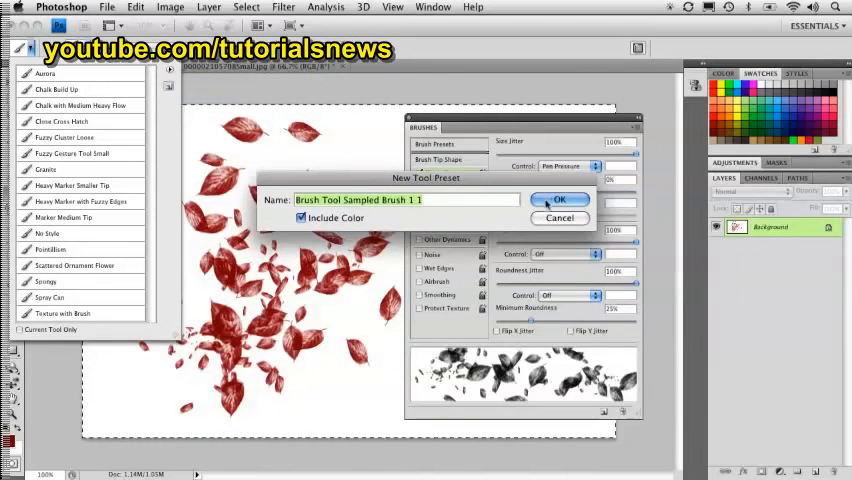
left_click(560, 200)
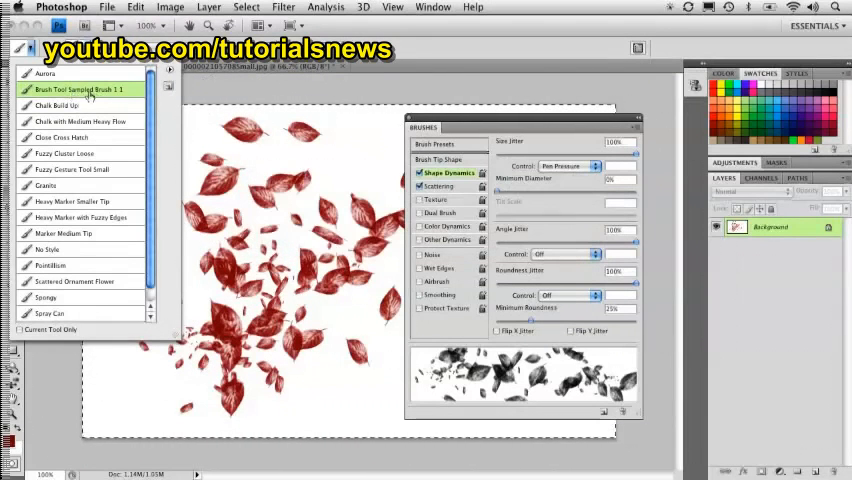